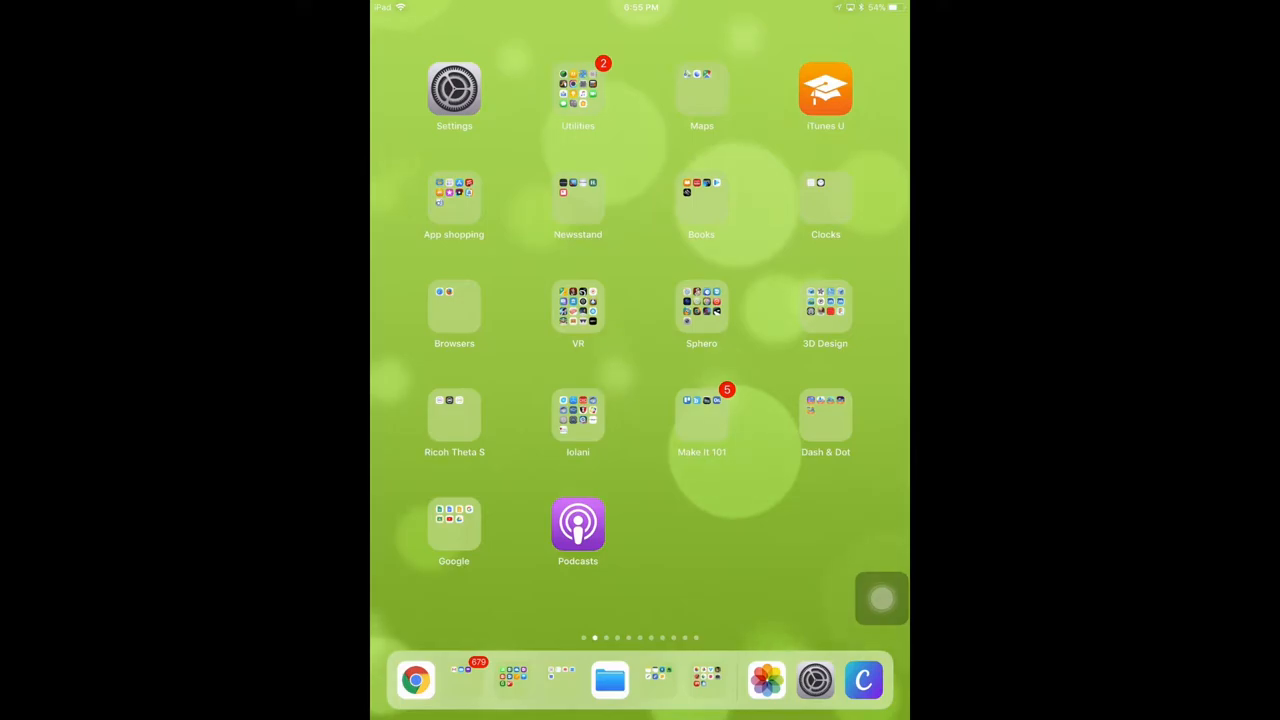
Step: Open Settings and go to the Control Center controls customization page
click(454, 89)
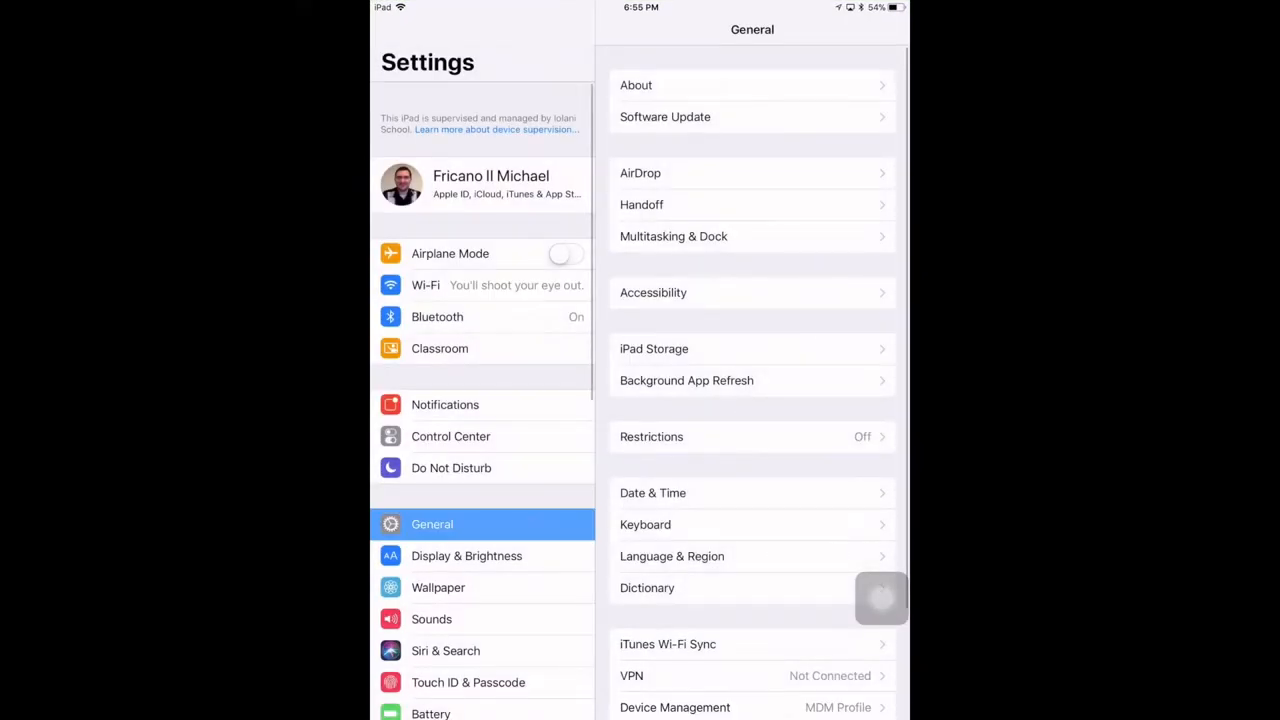
click(451, 436)
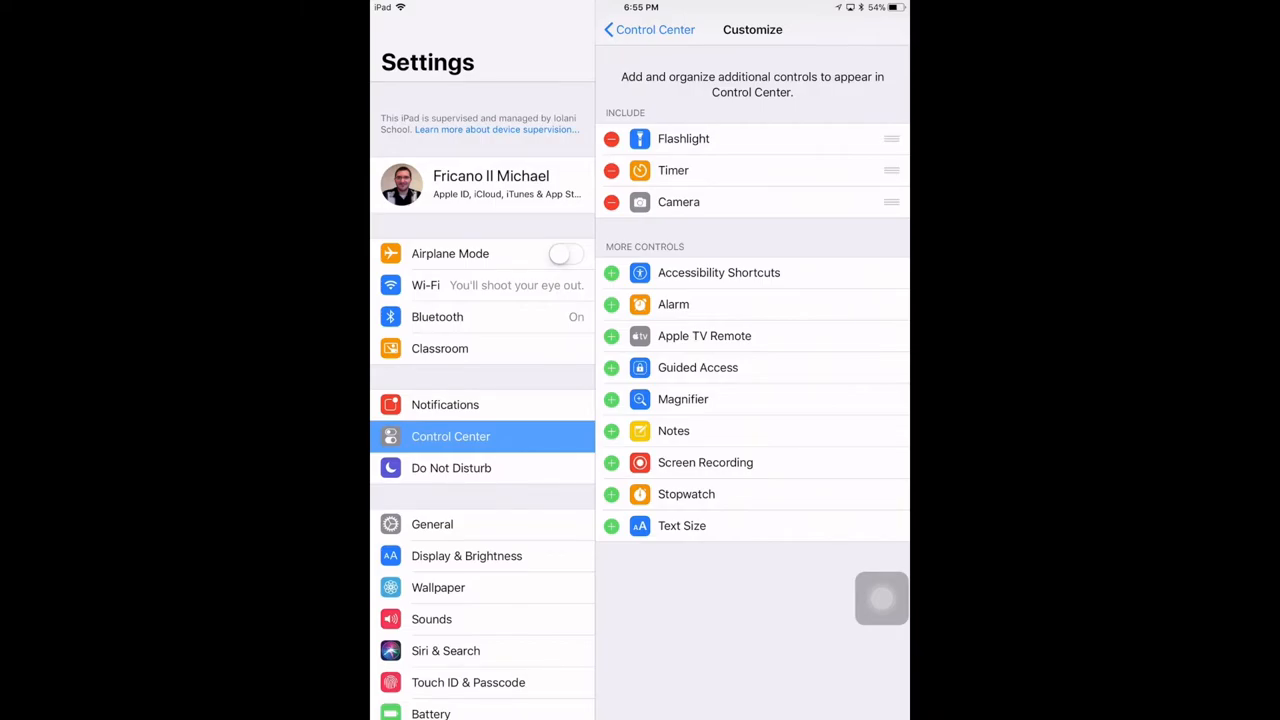
Step: Add Screen Recording to the included Control Center controls and return home
click(611, 462)
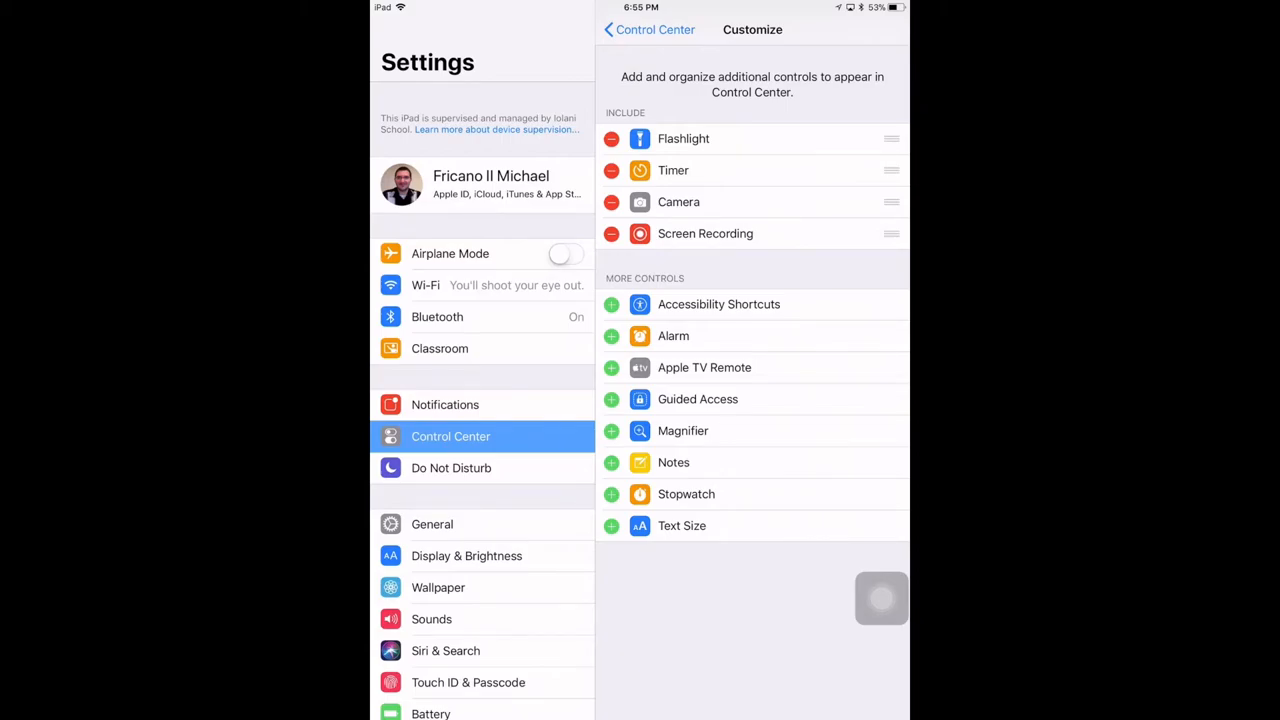
key(home)
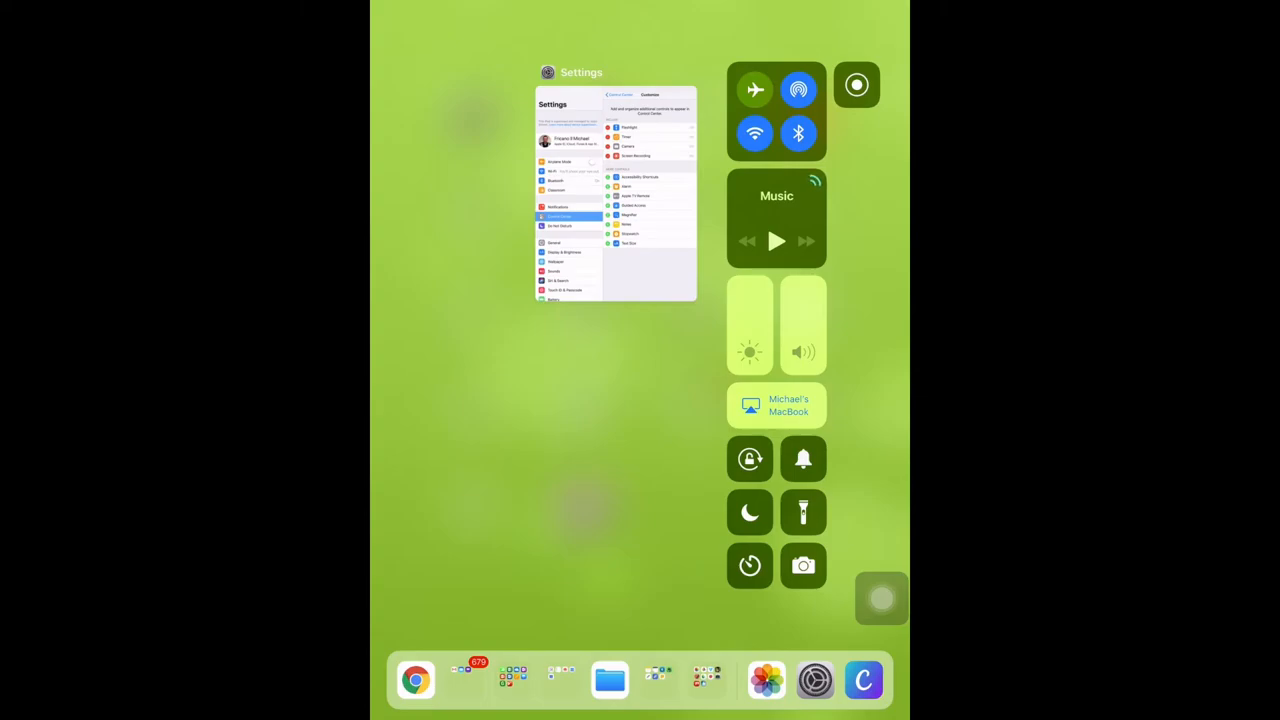
Step: Tap the Screen Recording control in Control Center to begin recording
click(856, 84)
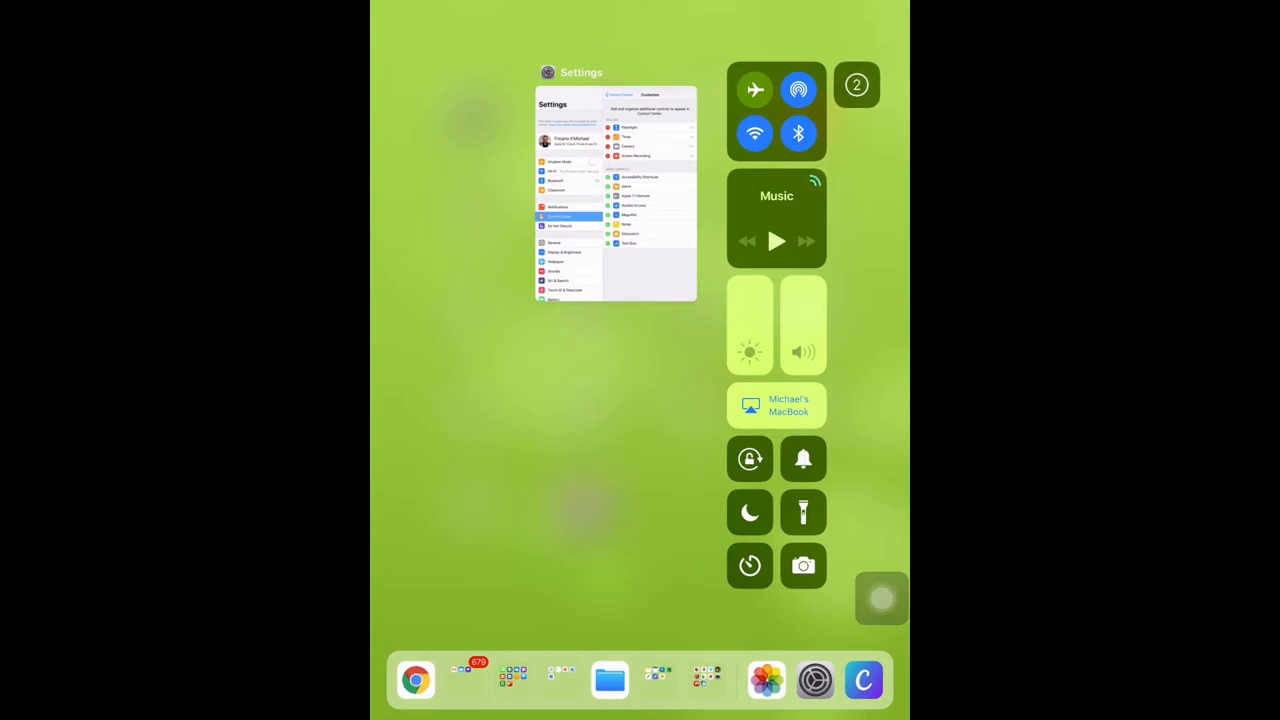
click(856, 84)
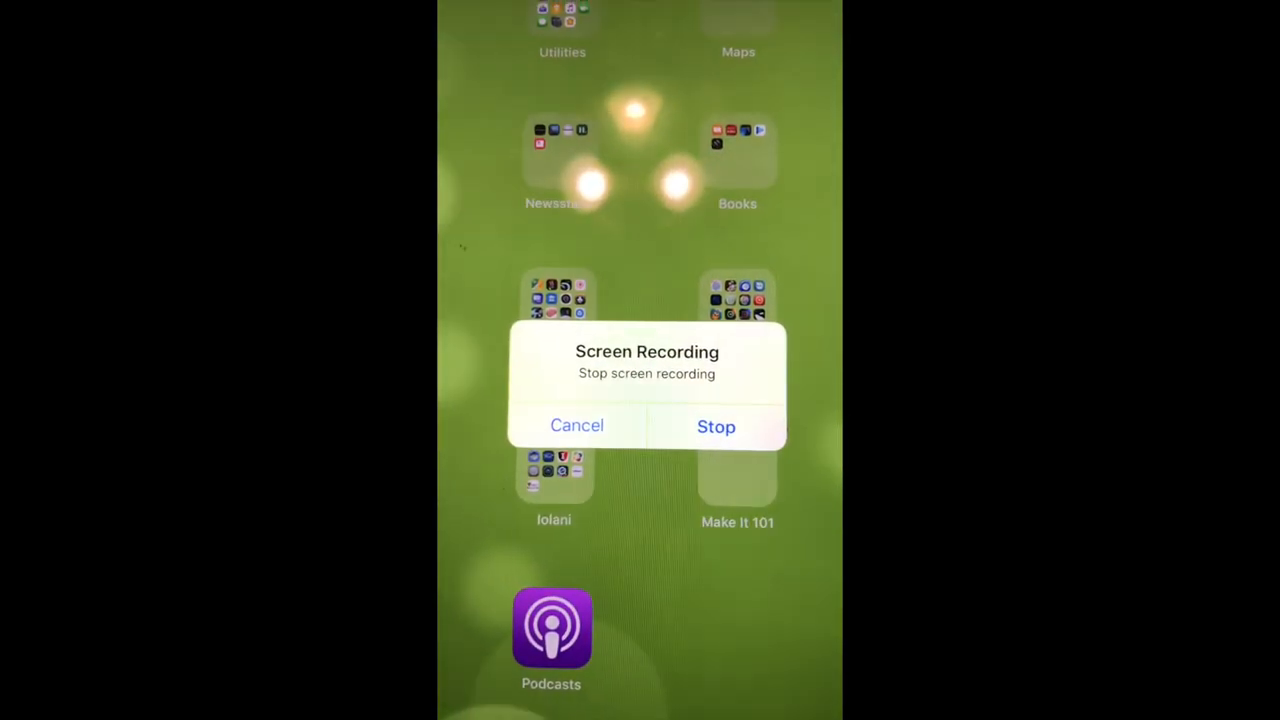
Step: Confirm Stop in the Screen Recording alert to end the recording
click(716, 426)
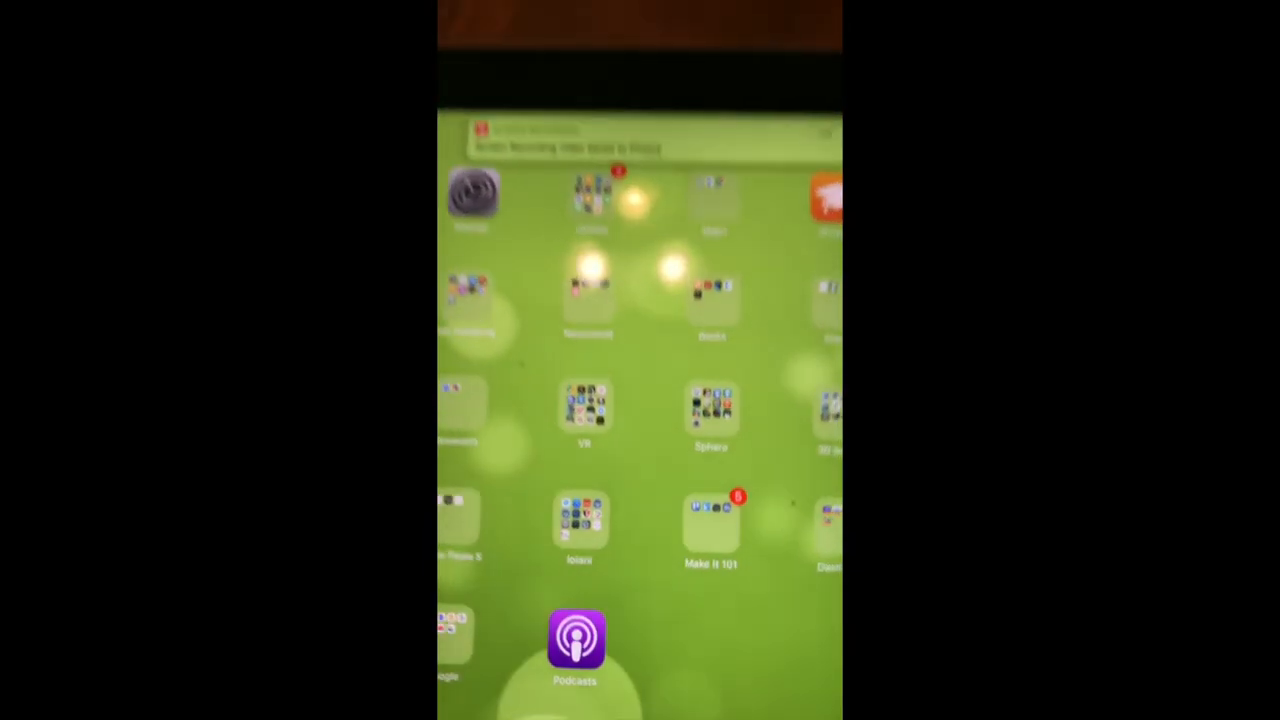